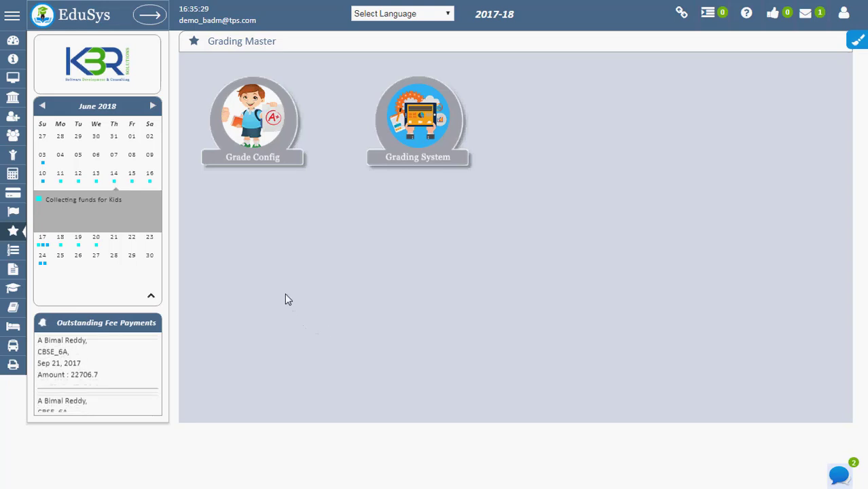
Show the Grading Master menu with its Grade Config options.
{"action": "left_click", "coordinate": [13, 231]}
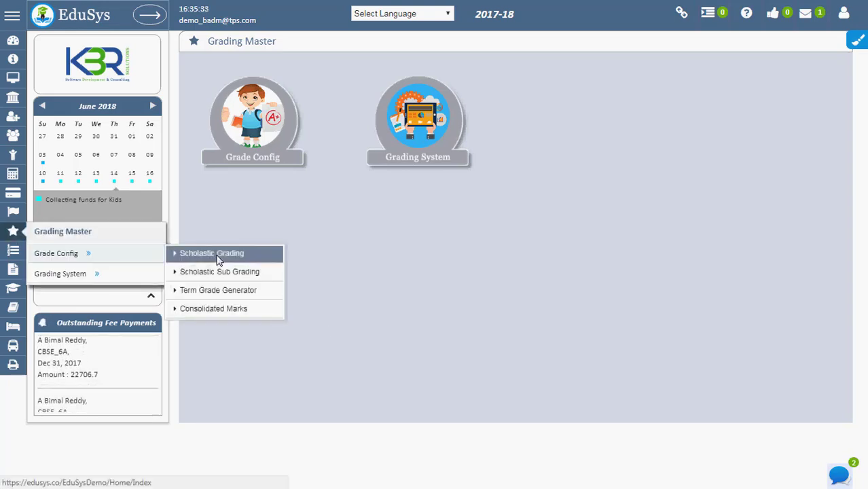
Go to Scholastic Grading and expand the Class list for class One's Term I and II rows.
{"action": "left_click", "coordinate": [212, 252]}
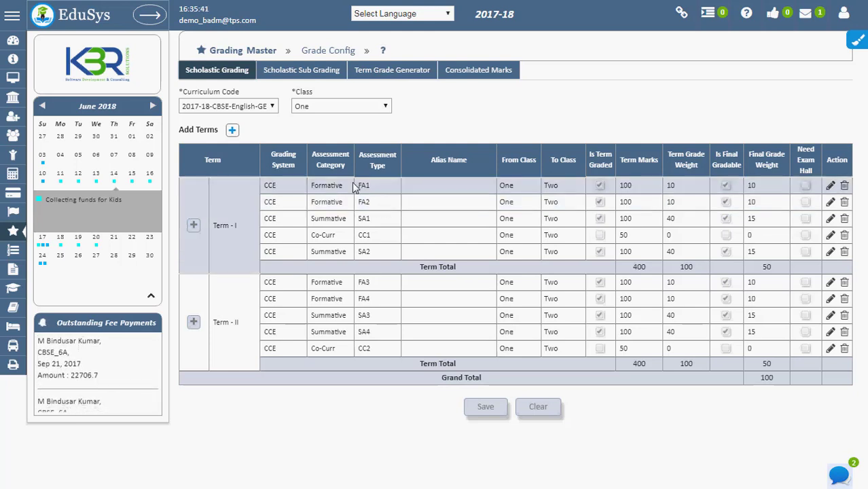
{"action": "left_click", "coordinate": [340, 106]}
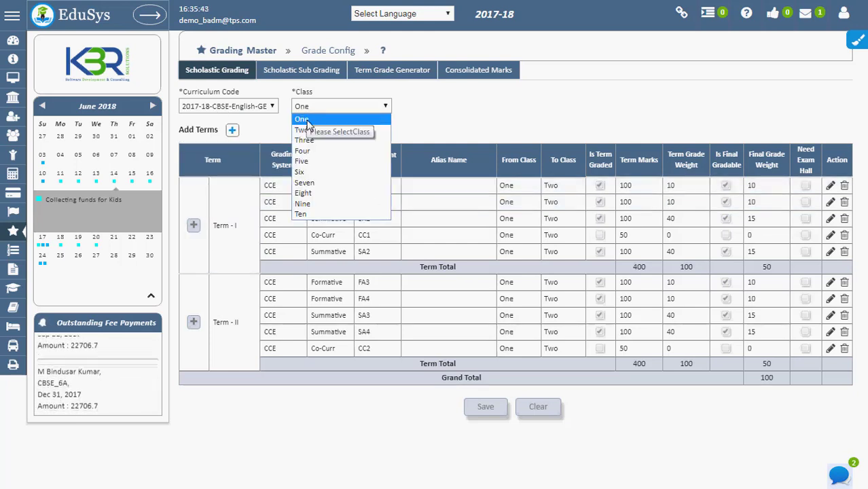
Keep class One and set the new row to Term-III, Formative category, assessment type FA1.
{"action": "left_click", "coordinate": [301, 120]}
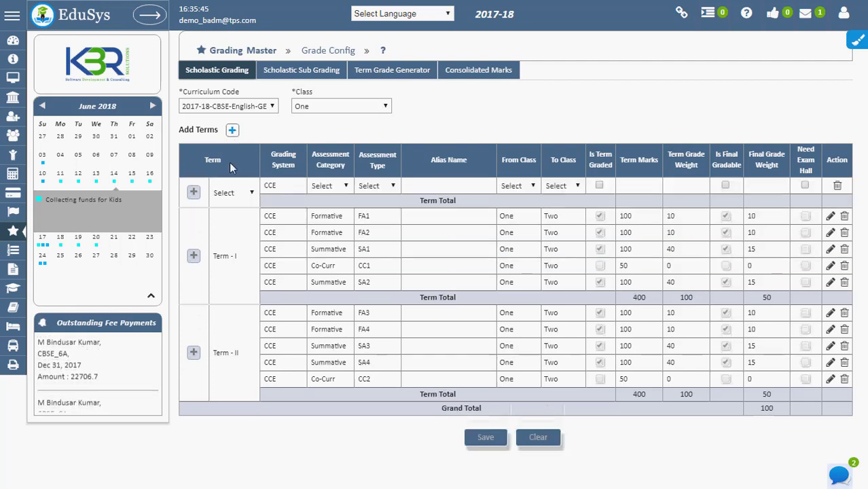
{"action": "left_click", "coordinate": [234, 193]}
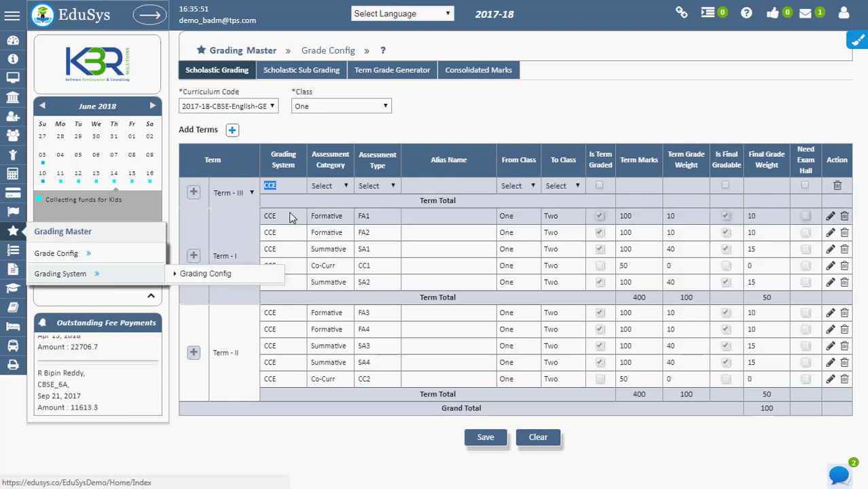
{"action": "left_click", "coordinate": [378, 185]}
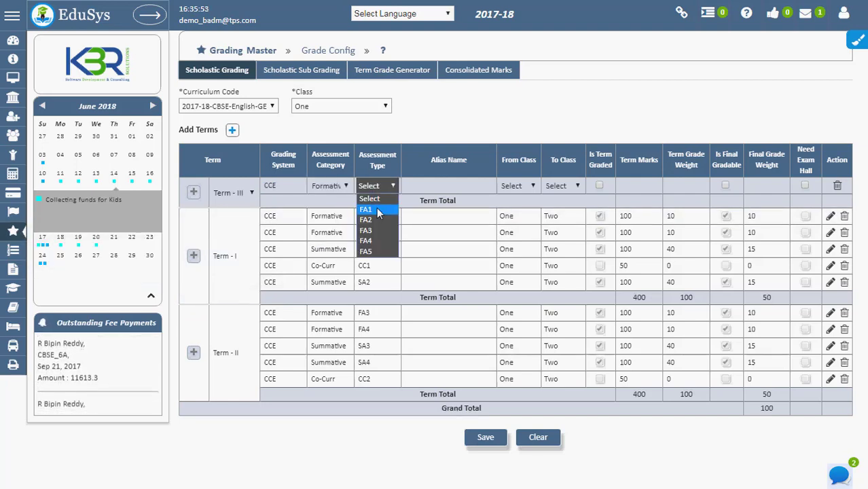
{"action": "left_click", "coordinate": [365, 209]}
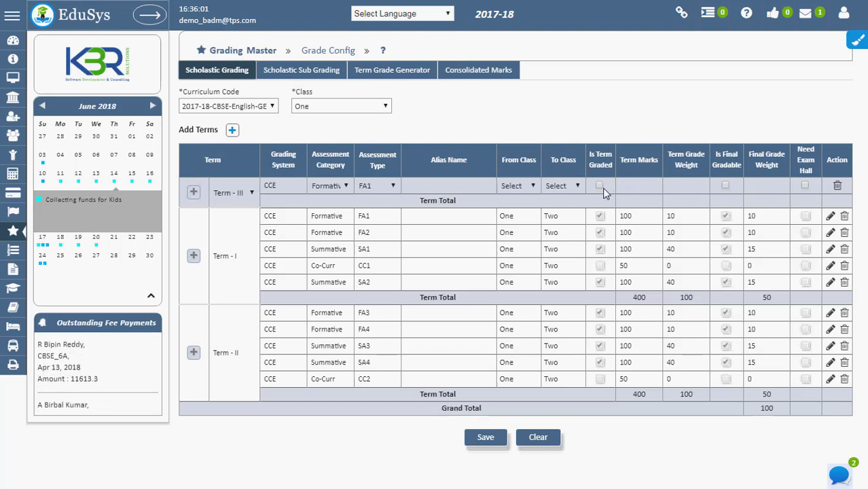
Tick Is Term Graded, Is Final Gradable and Need Exam Hall on Term-III, then delete the row.
{"action": "left_click", "coordinate": [599, 185]}
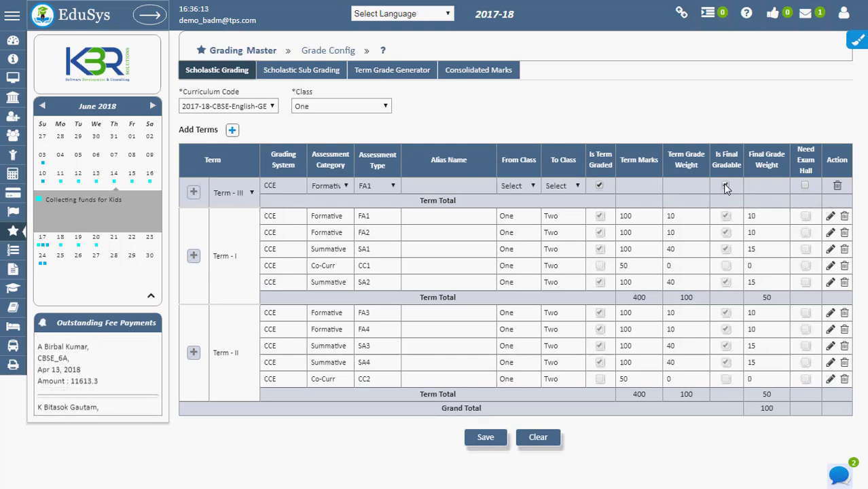
{"action": "left_click", "coordinate": [726, 185]}
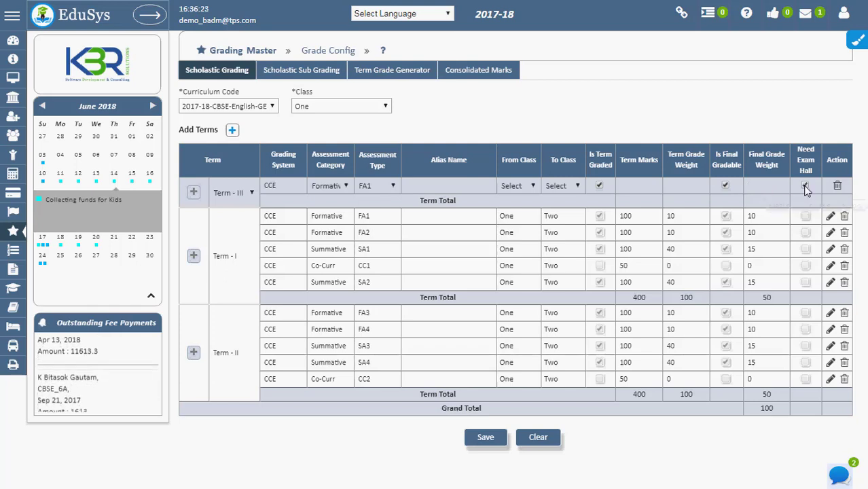
{"action": "left_click", "coordinate": [805, 185]}
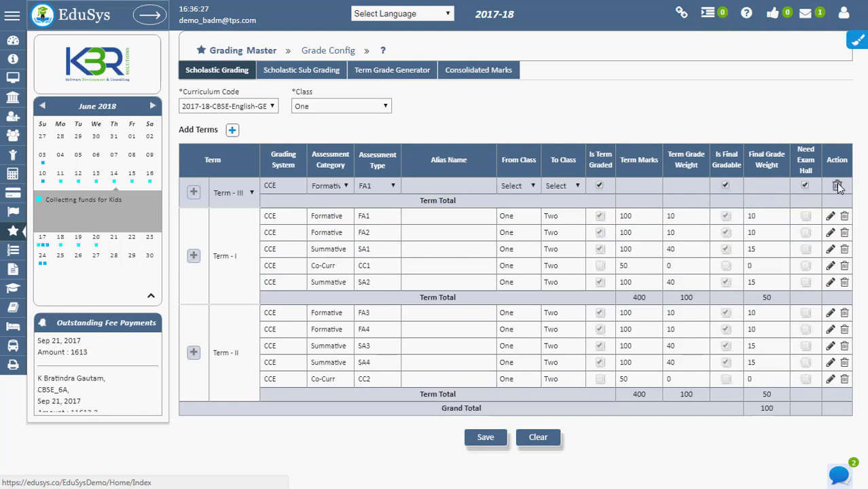
{"action": "left_click", "coordinate": [837, 185]}
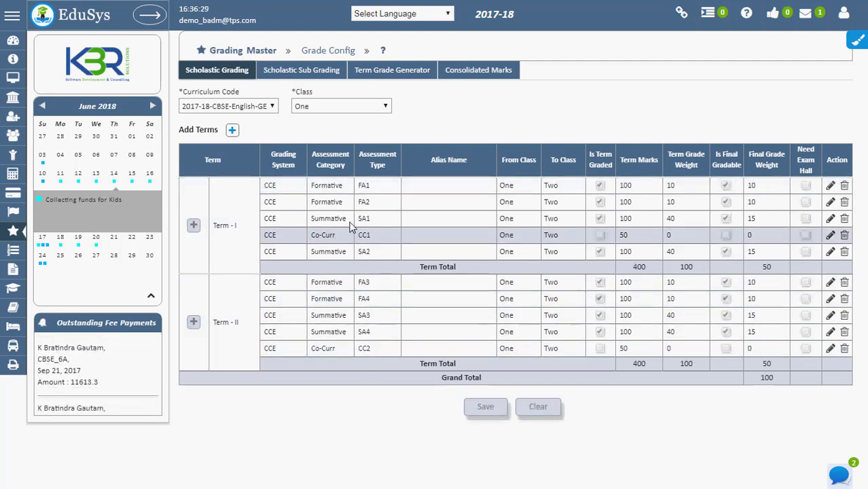